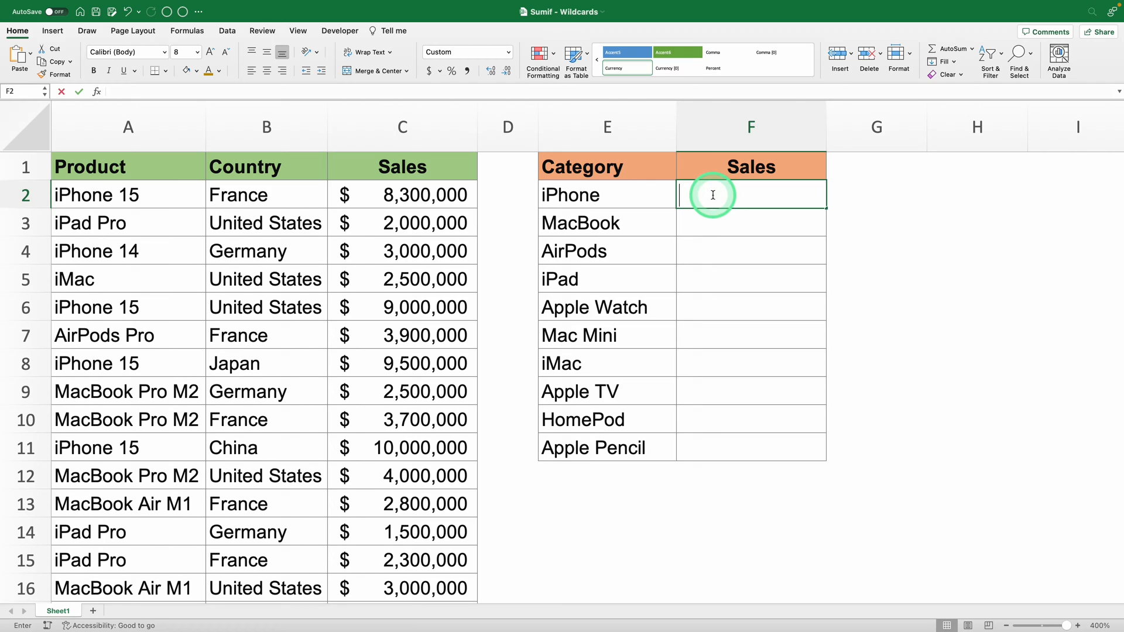
- Fill the wildcard SUMIF down the category table, then select the iPhone sales cell F2
text(=SUMIF($A$1:$A$51,"*"&E2&"*",$C$1:$C$51))
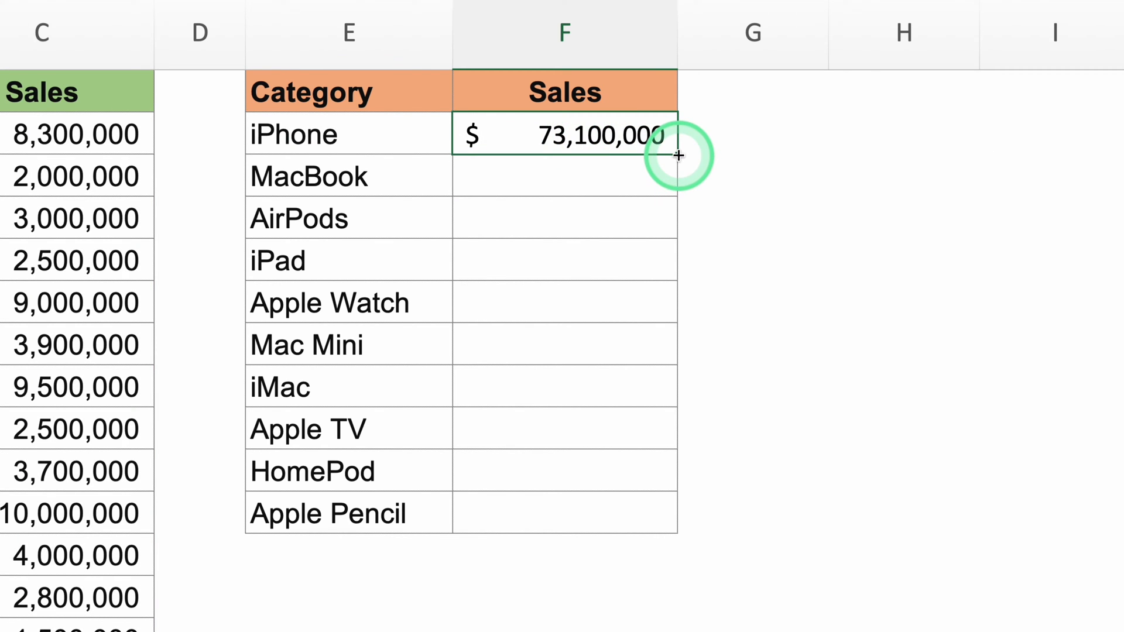
drag(679, 156, 678, 513)
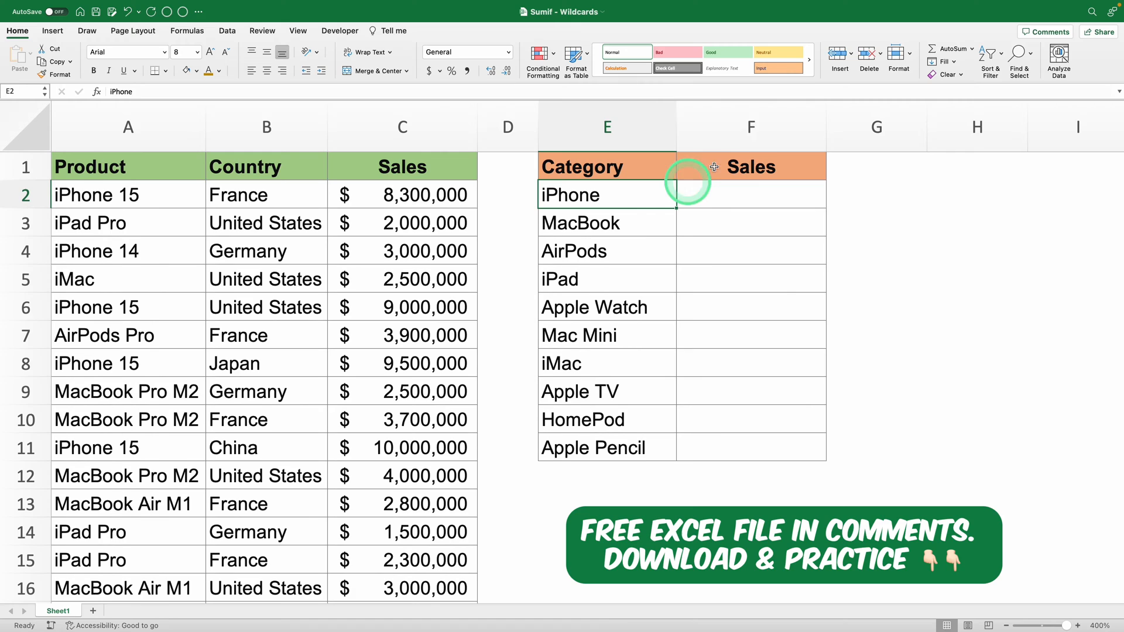
click(607, 127)
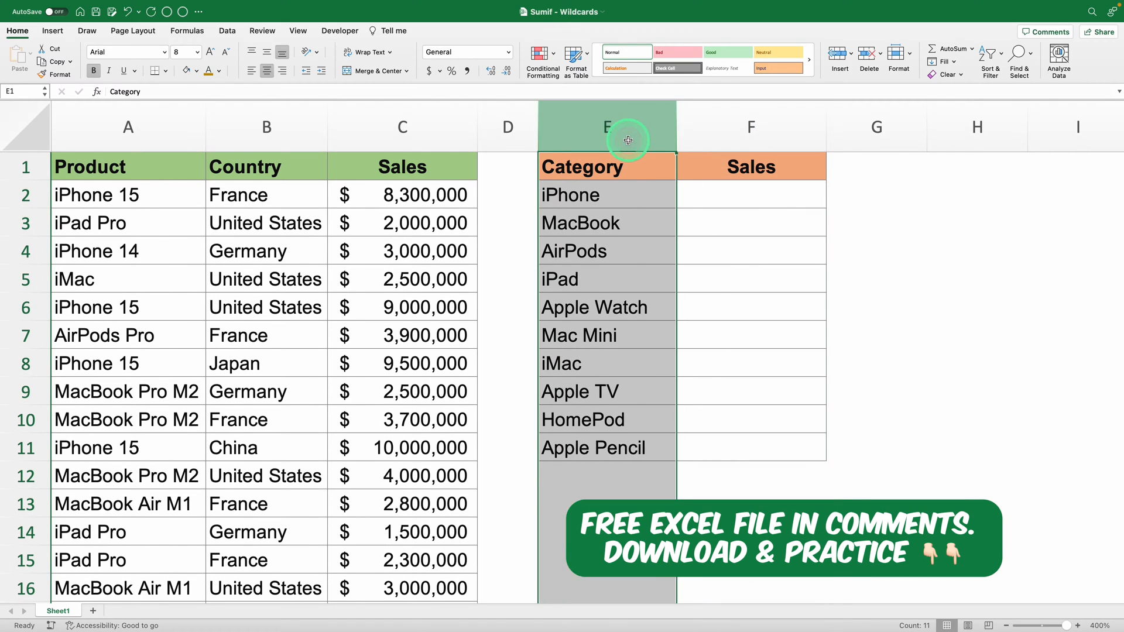
click(606, 250)
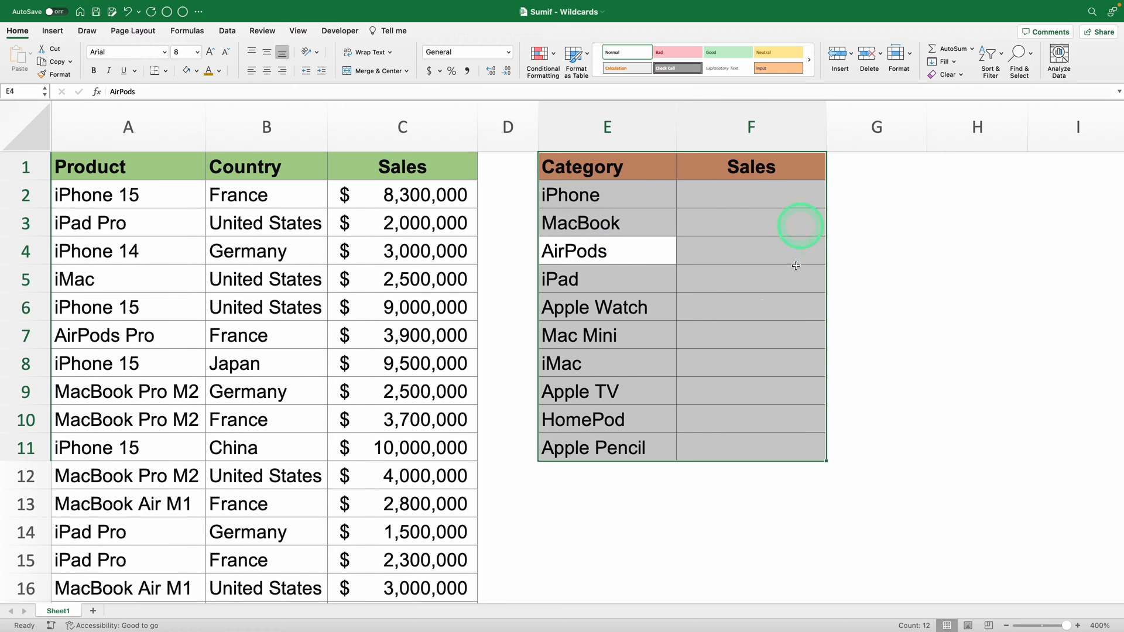
click(607, 279)
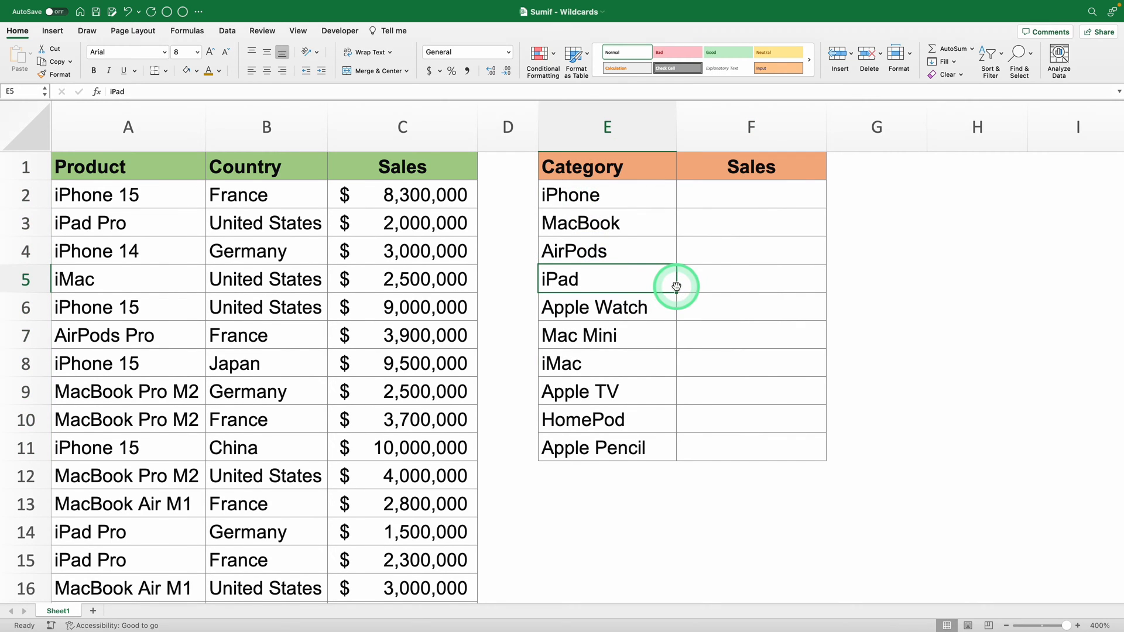
click(750, 195)
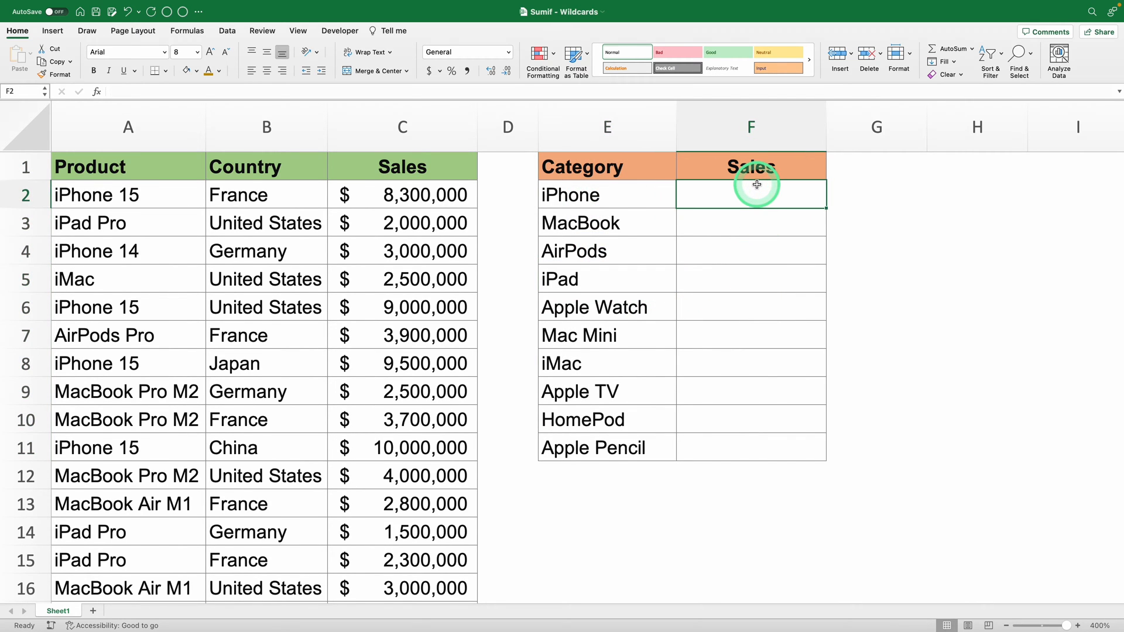
- Build =SUMIF($A$1:$A$51, E2, $C$1:$C$51) matching the iPhone category exactly
text(=SUMIF()
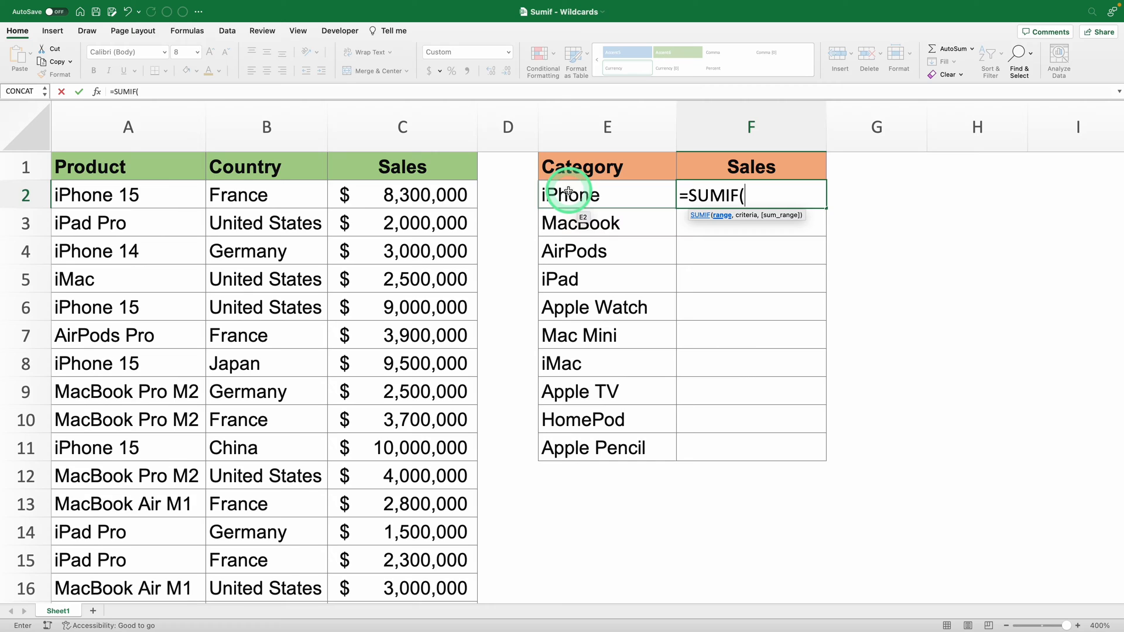
click(128, 166)
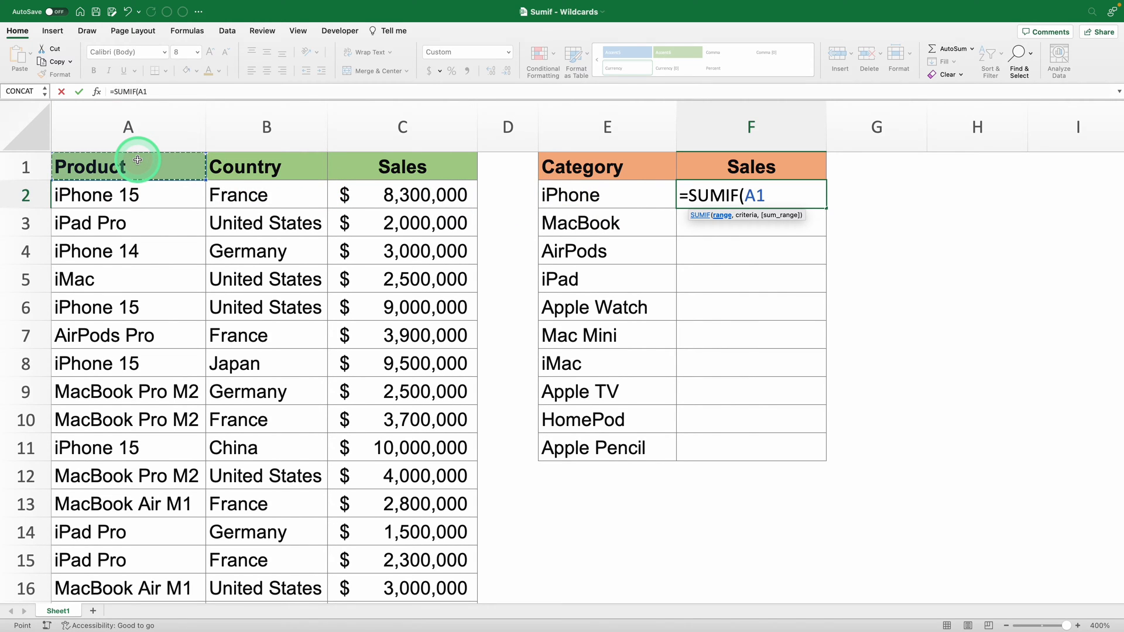
key(f4)
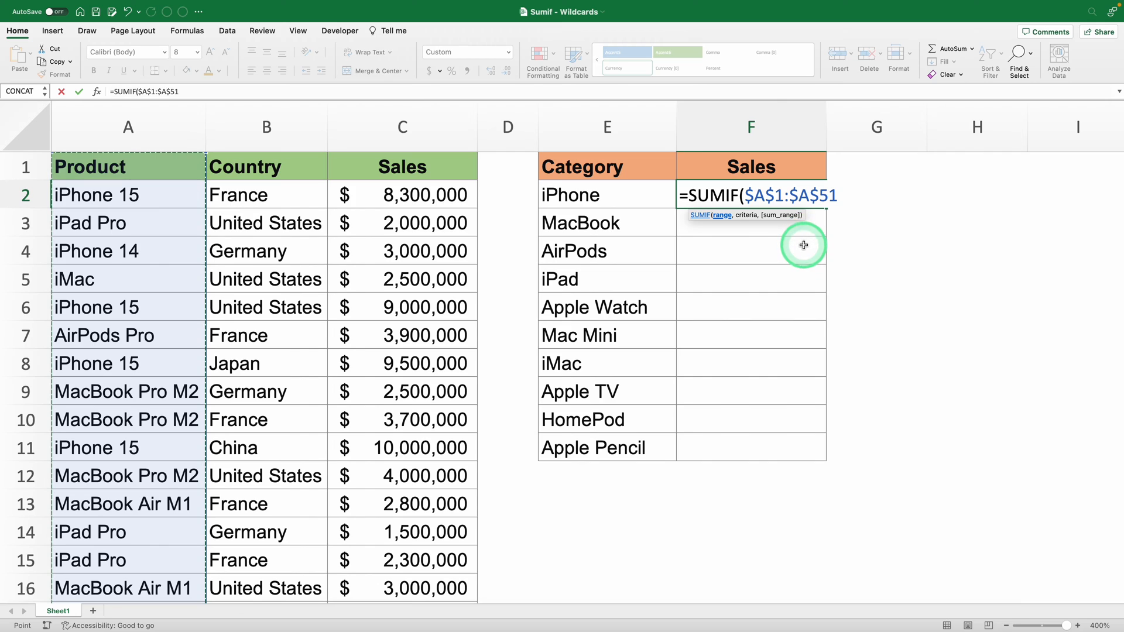
mouse_move(569, 350)
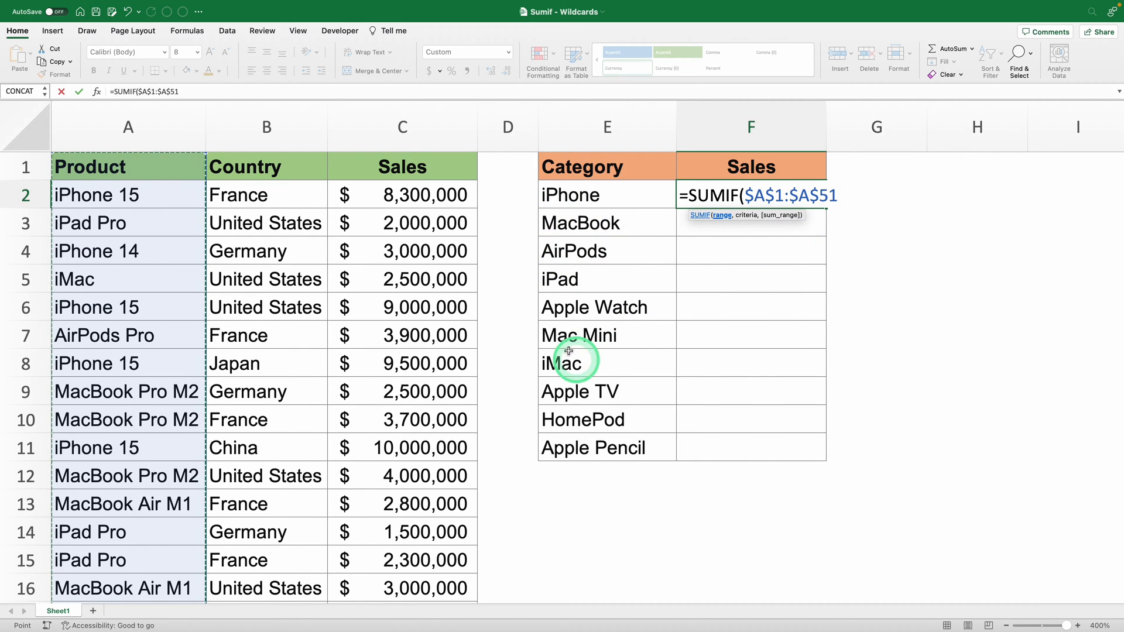
text(,)
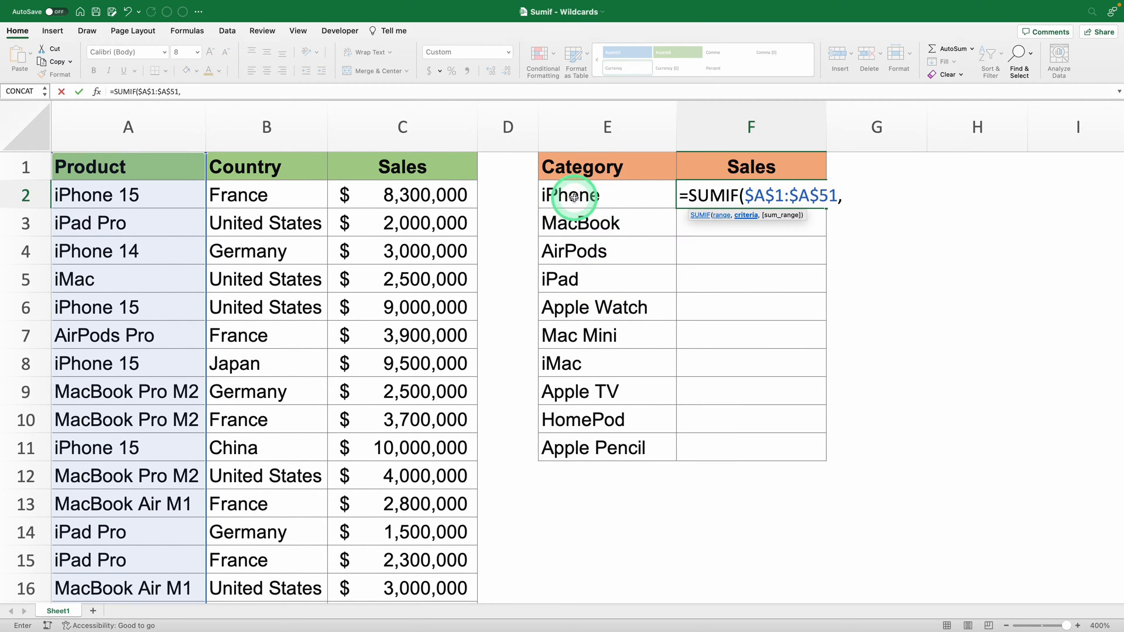
click(571, 195)
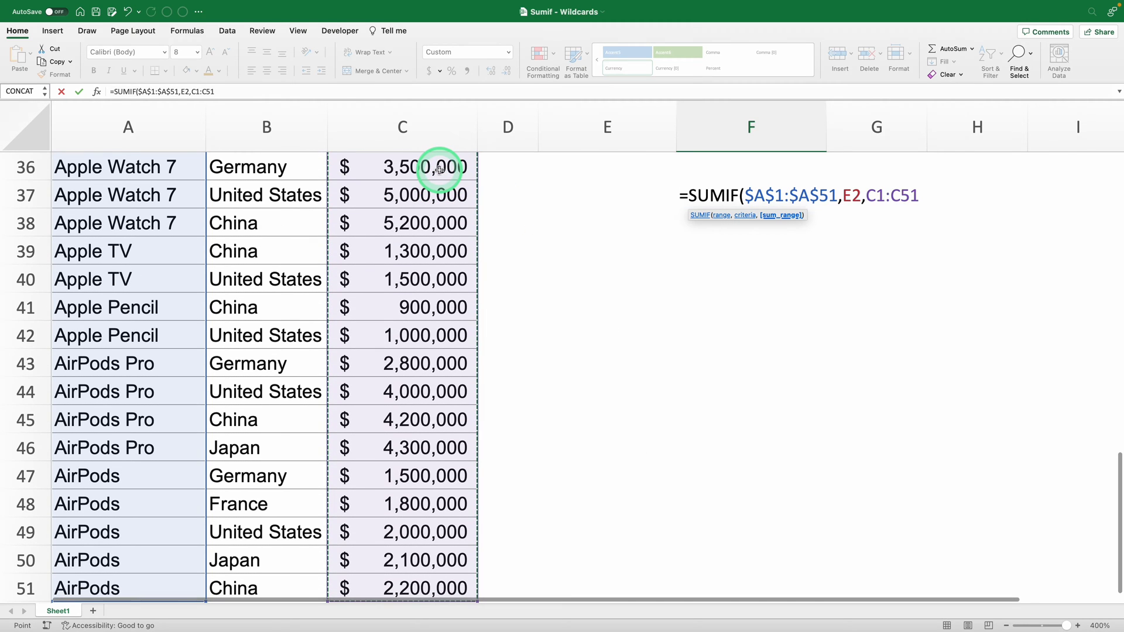
key(F4)
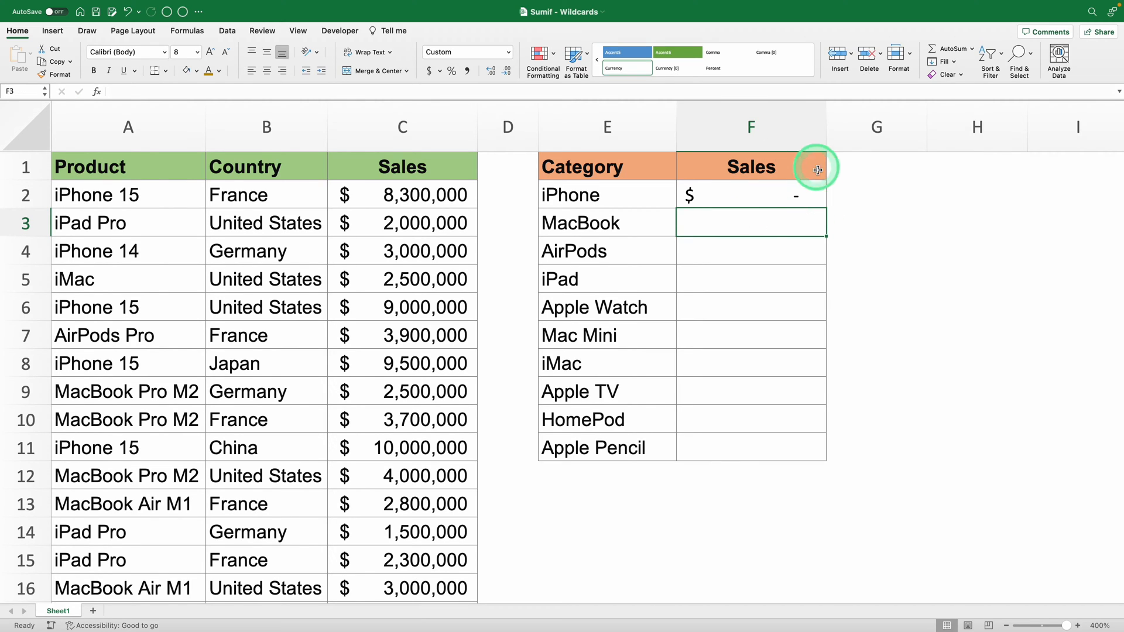
mouse_move(871, 231)
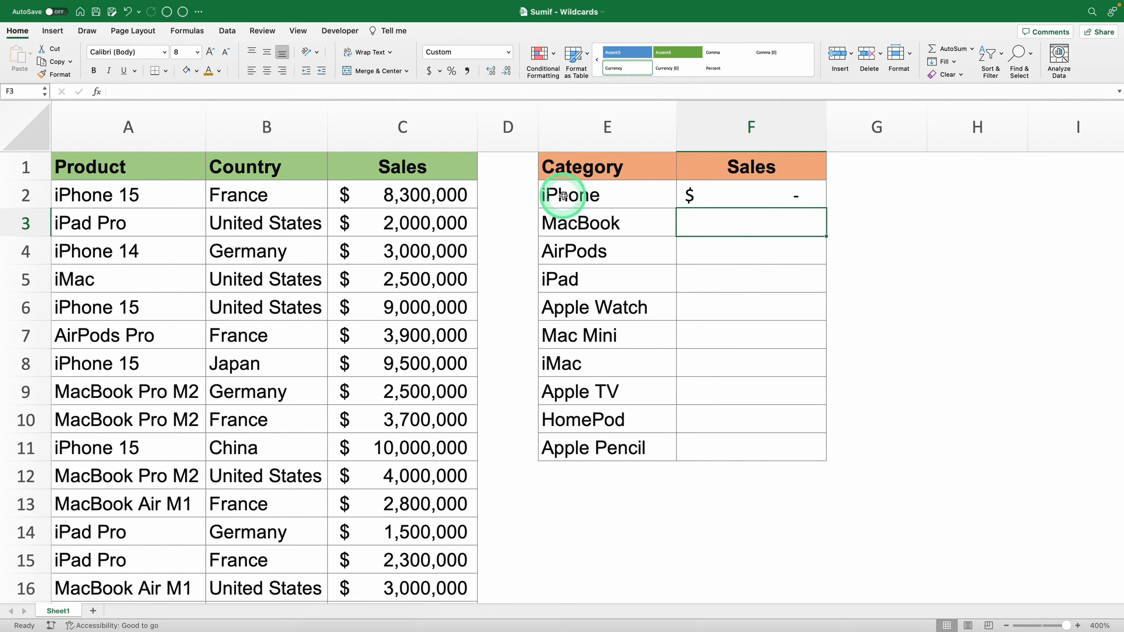
mouse_move(88, 266)
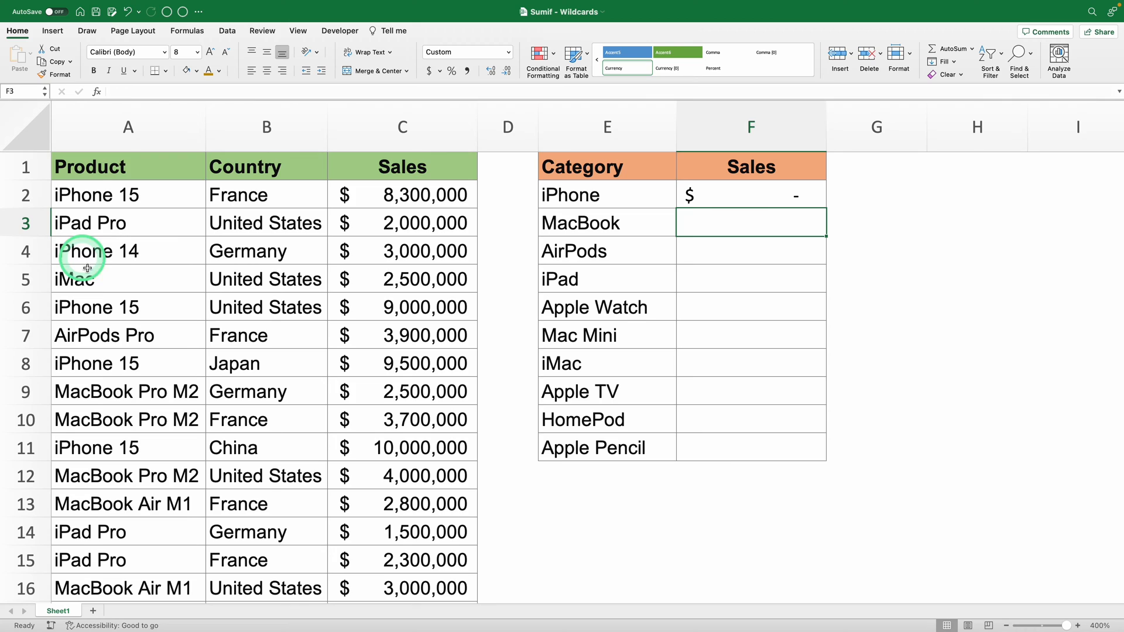
mouse_move(110, 272)
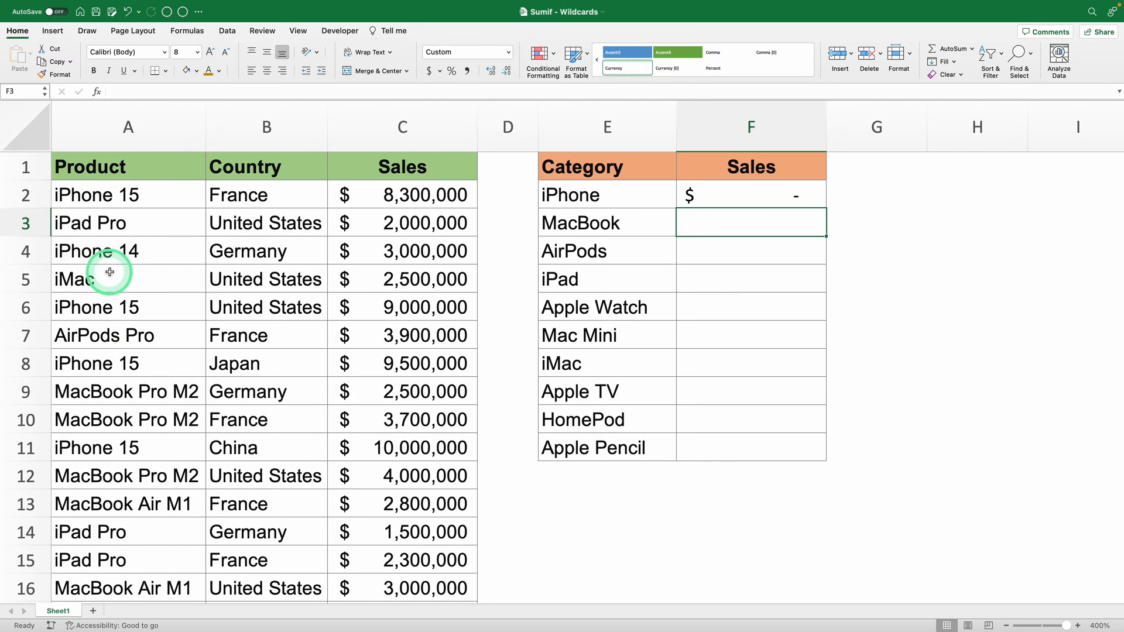
mouse_move(106, 195)
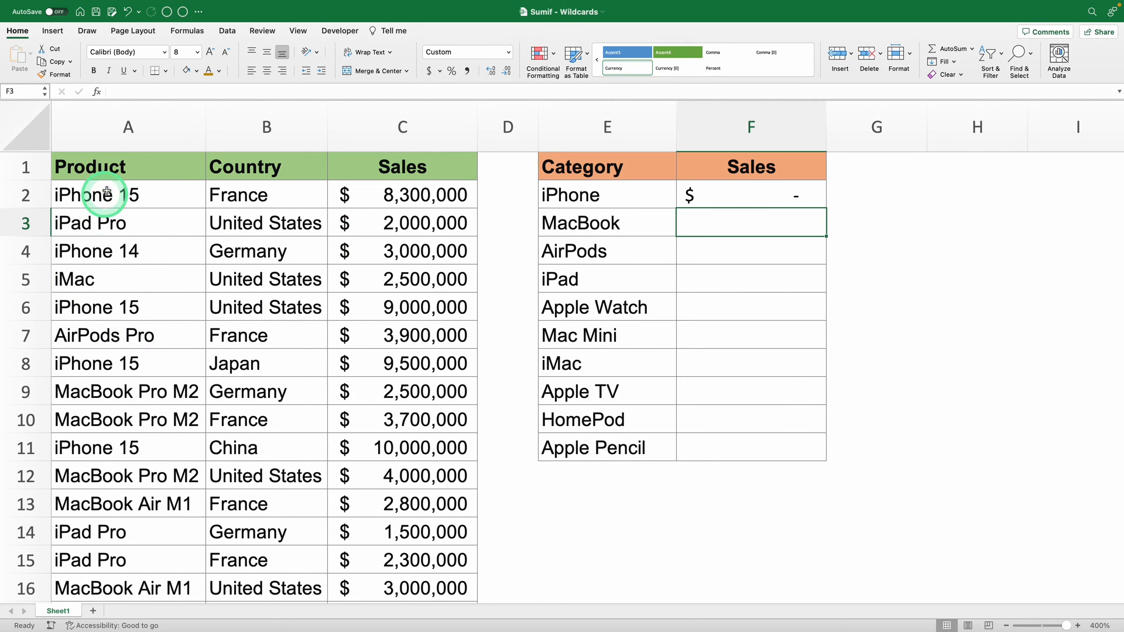
mouse_move(136, 258)
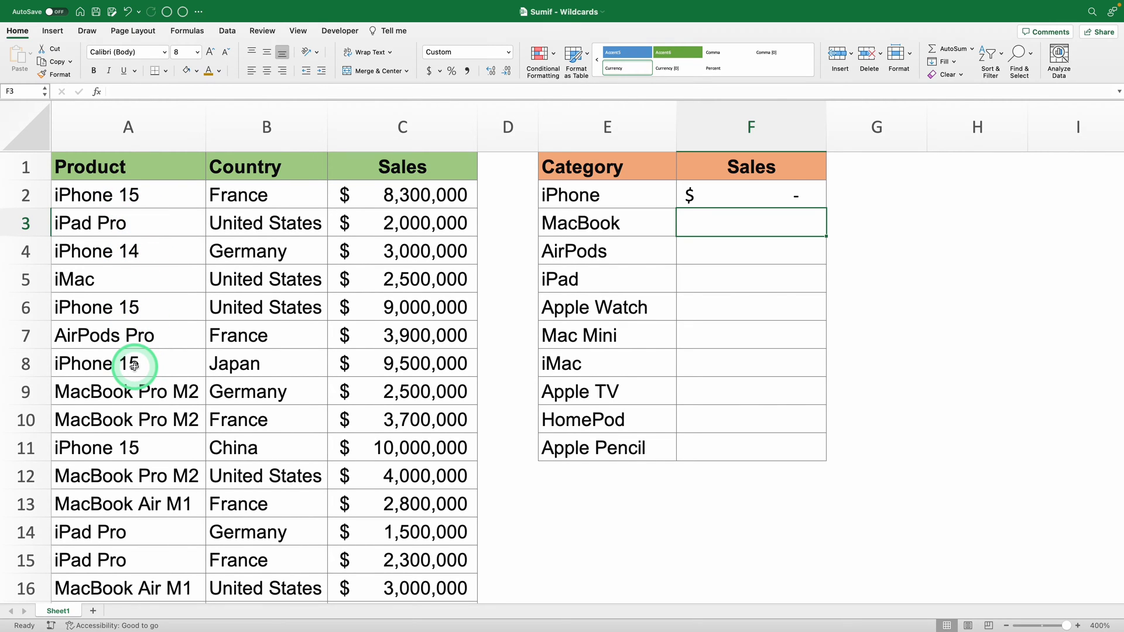
mouse_move(574, 181)
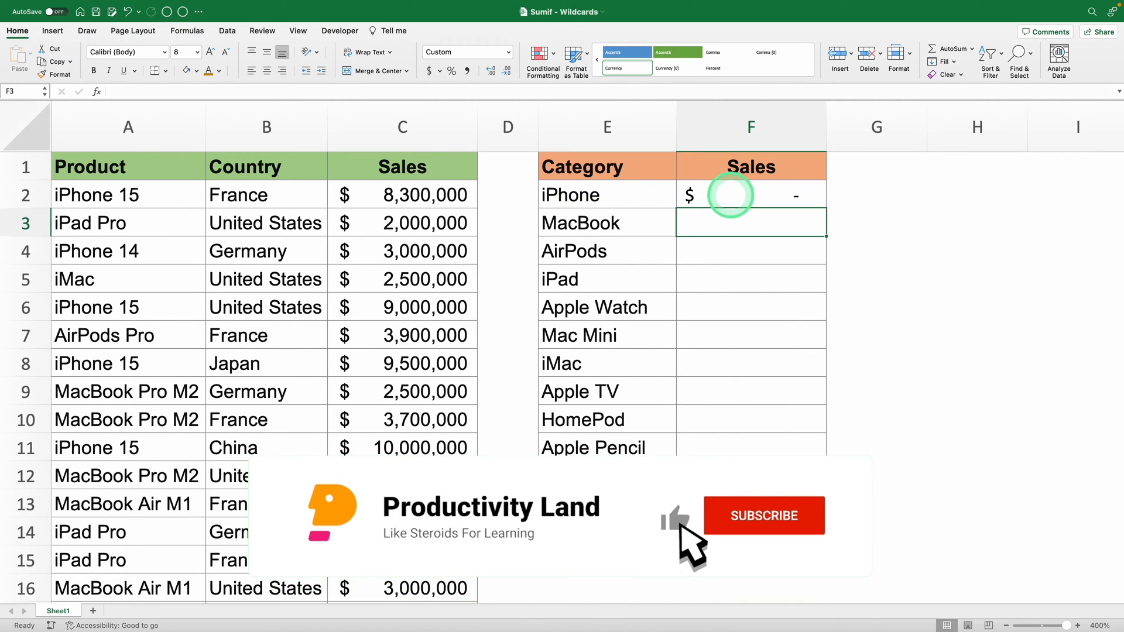
click(763, 515)
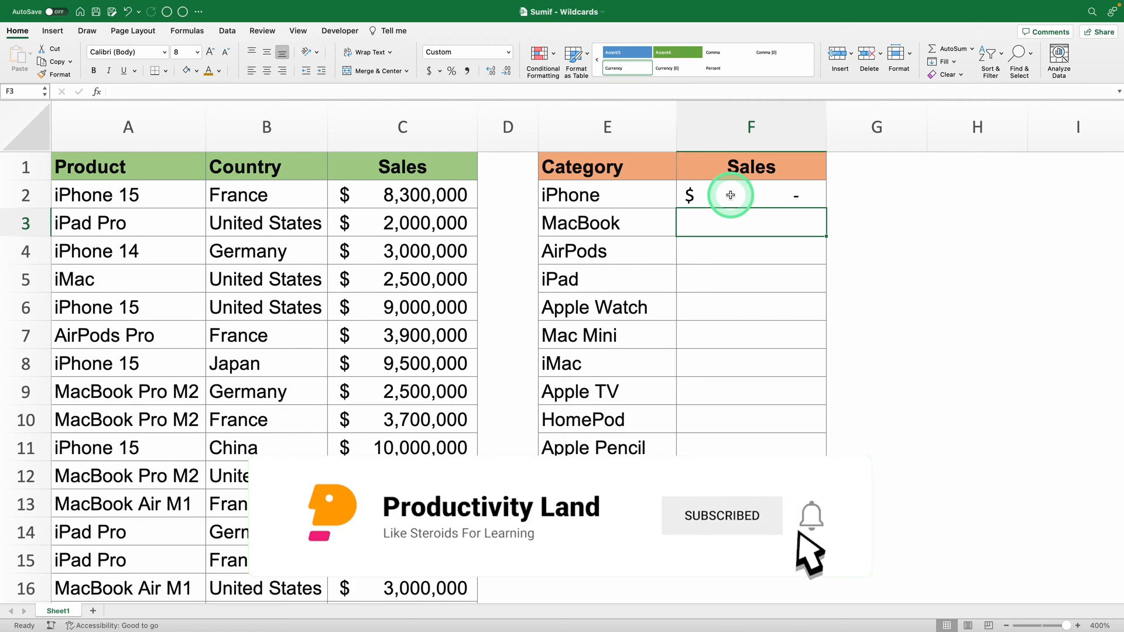
click(811, 516)
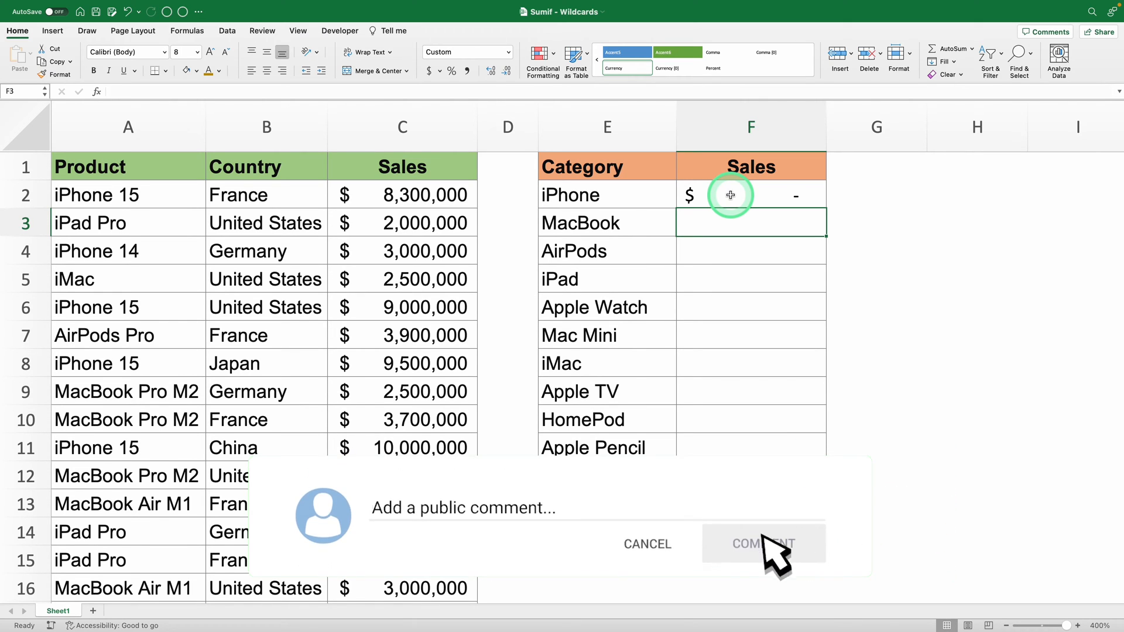
text(Can you explain pivot tables?)
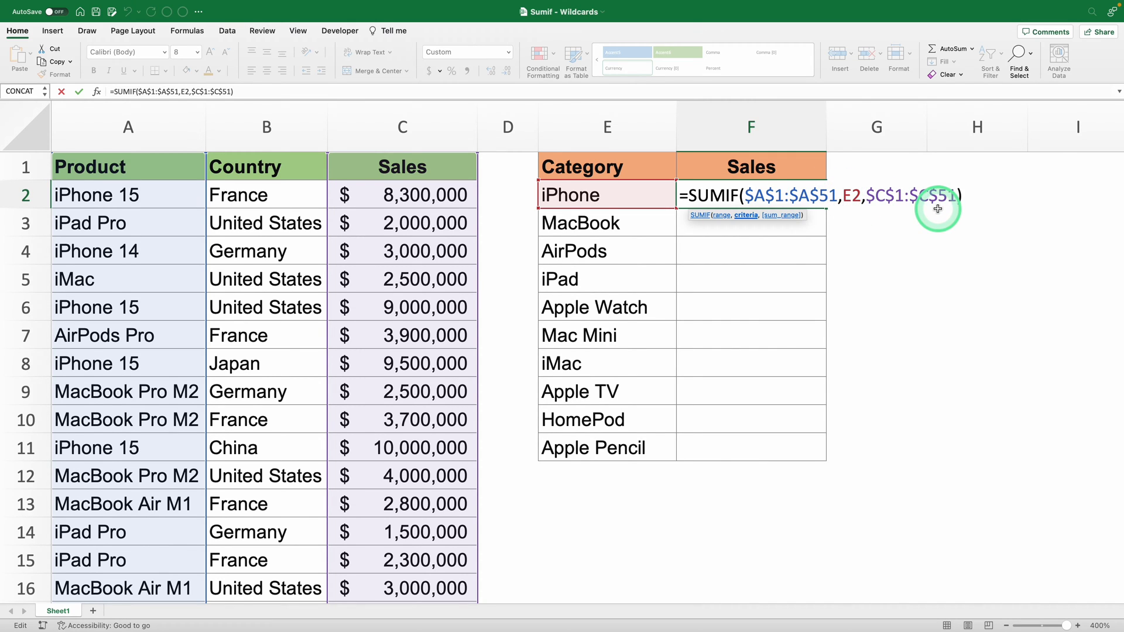
- Wrap the E2 criteria as "*"&E2&"*" so any product name containing iPhone is summed
text("*")
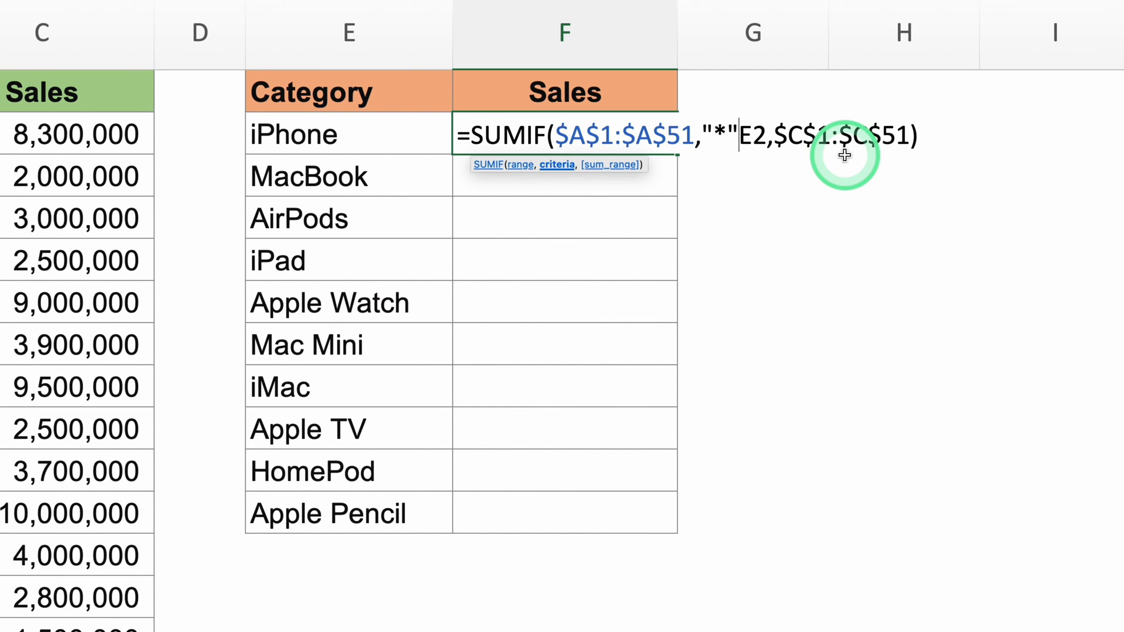
click(727, 134)
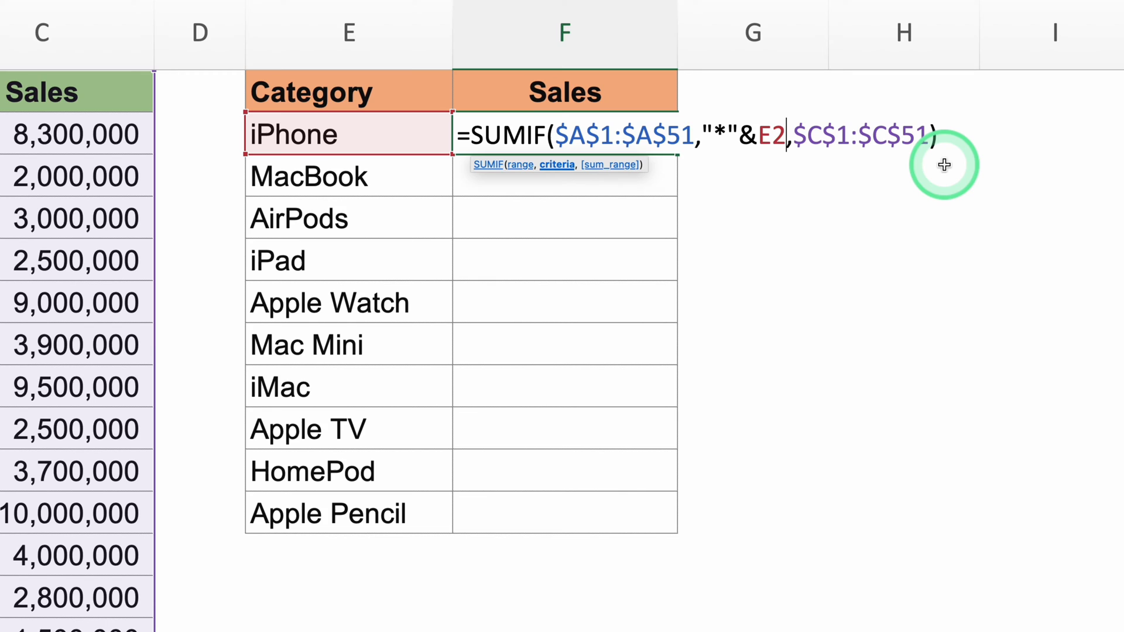
text(&")
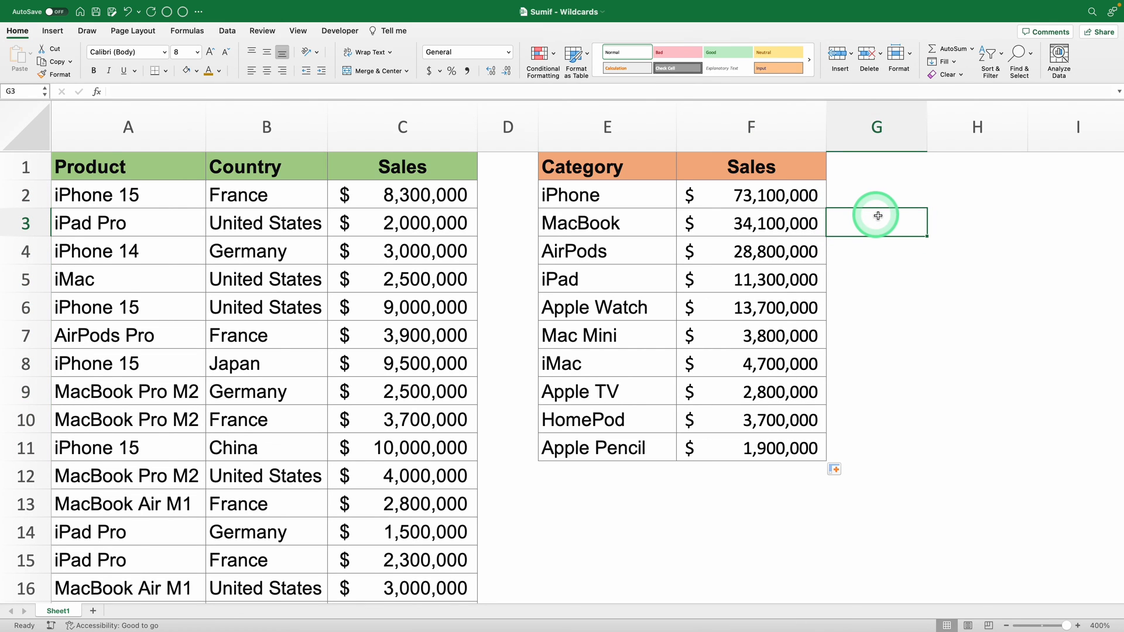
mouse_move(956, 296)
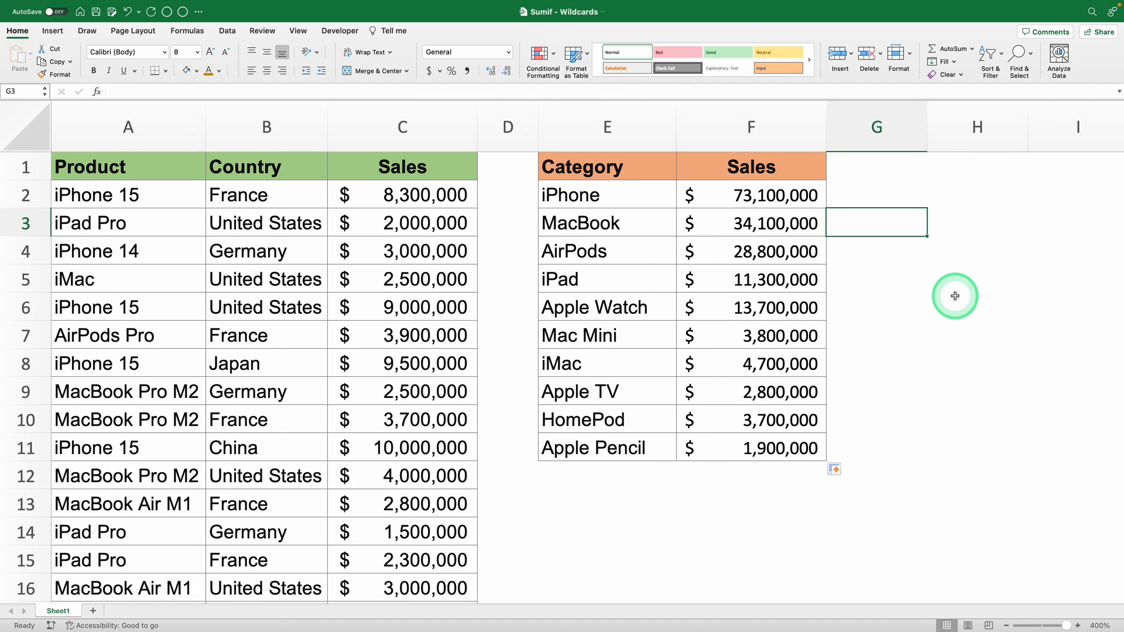